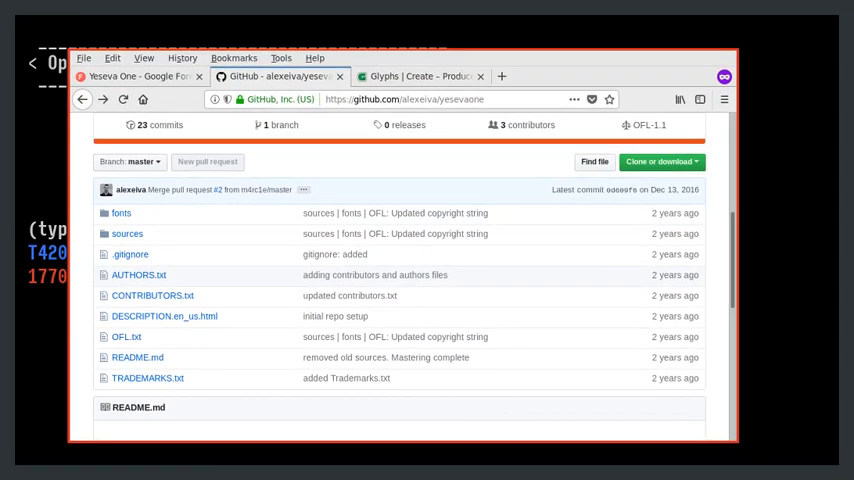
mouse_move(127, 233)
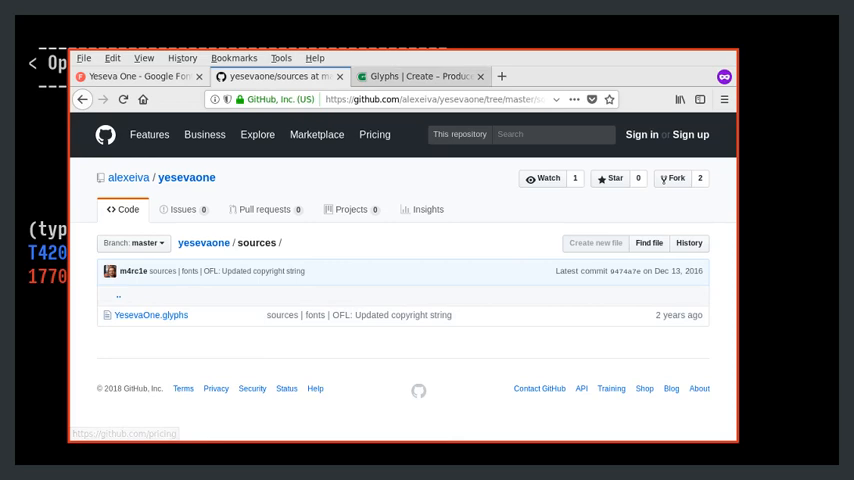
- Browse the yesevaone GitHub repository into its sources folder to reveal YesevaOne.glyphs
left_click(417, 76)
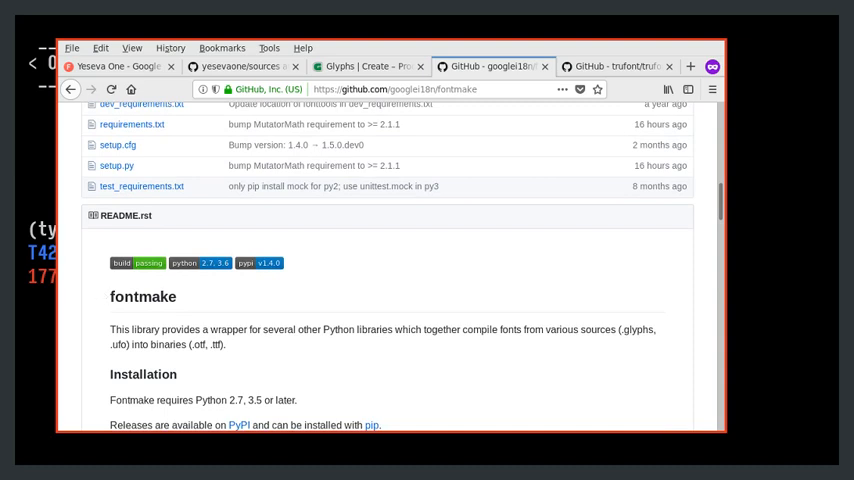
- Switch to the trufont/trufont tab and scroll to the README's Getting started section
left_click(615, 66)
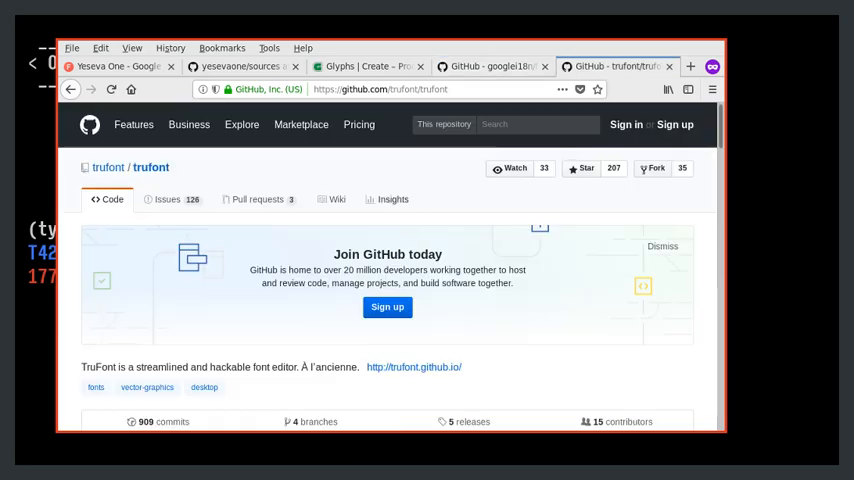
scroll("down", 3)
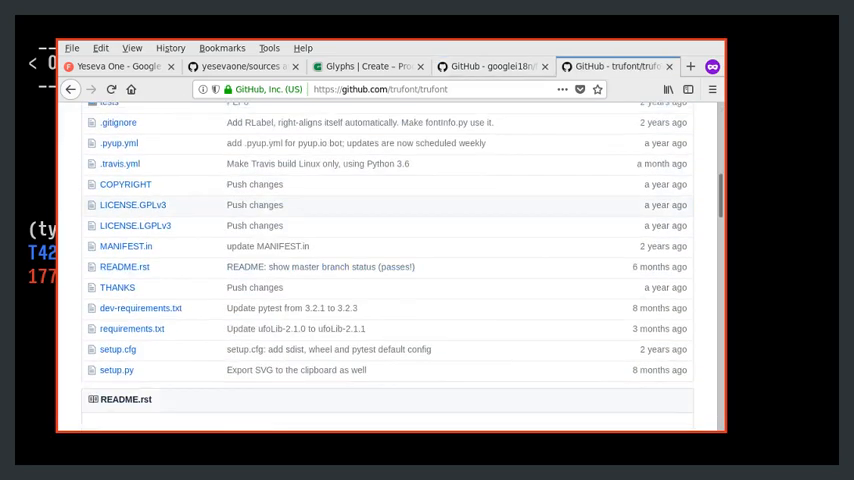
scroll("down", 3)
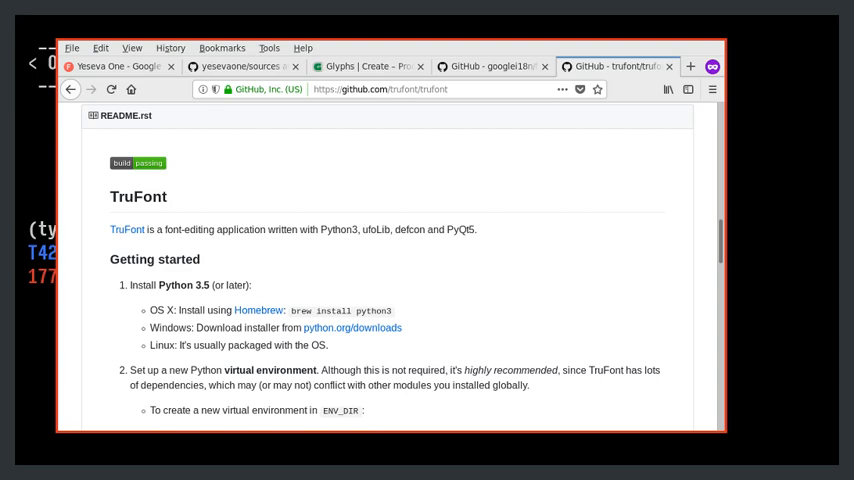
mouse_move(101, 196)
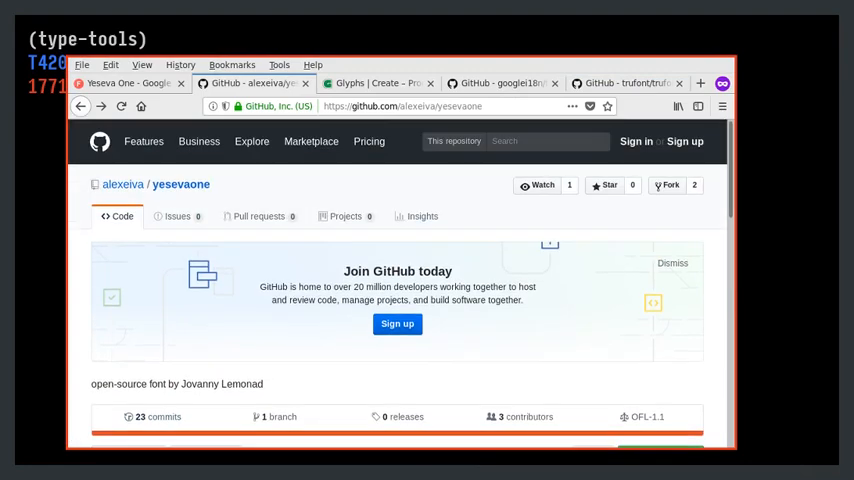
- Scroll the yesevaone page to the file list and show the 'Clone or download' HTTPS URL
scroll("down", 3)
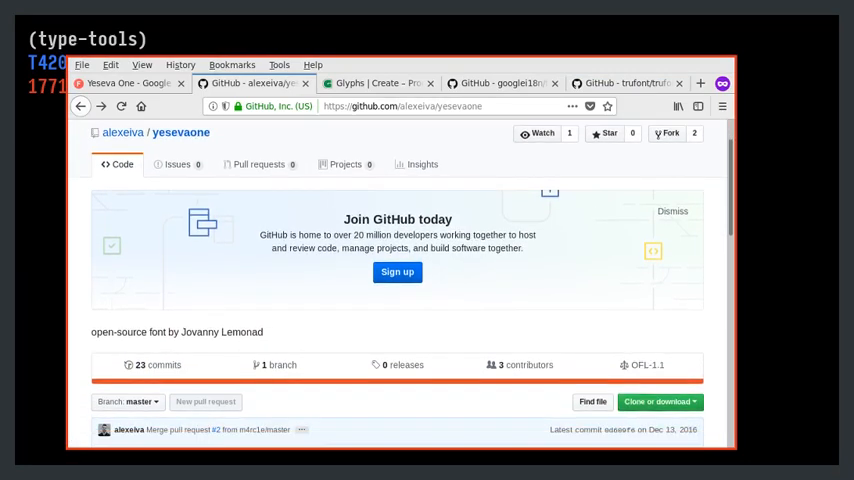
scroll("down", 3)
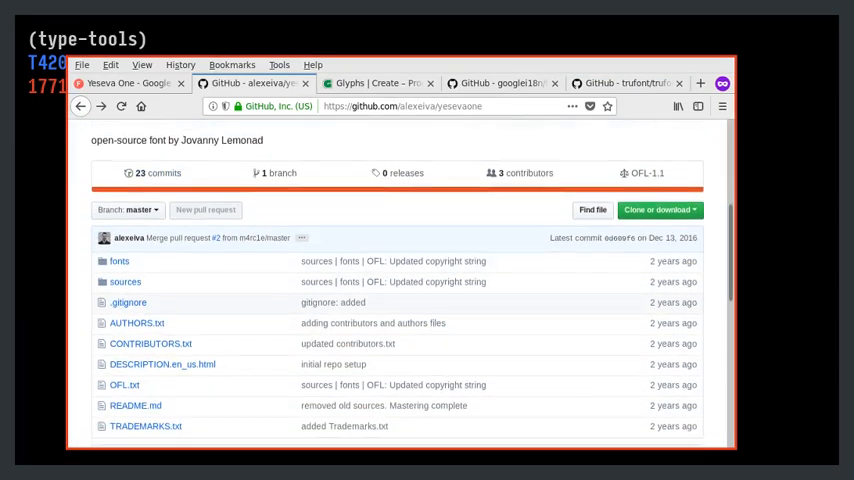
scroll("down", 3)
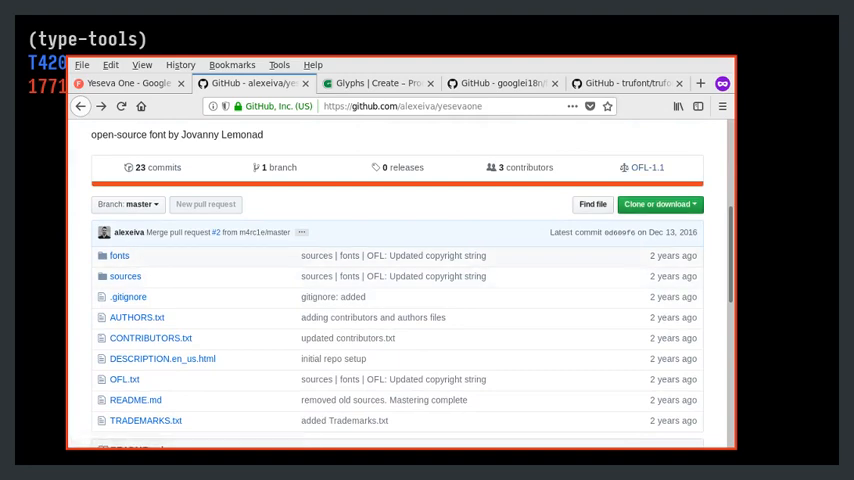
left_click(657, 204)
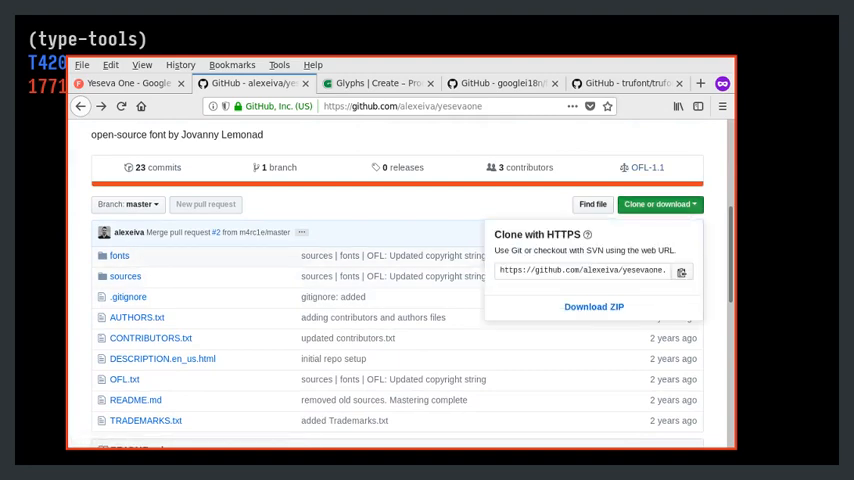
mouse_move(593, 306)
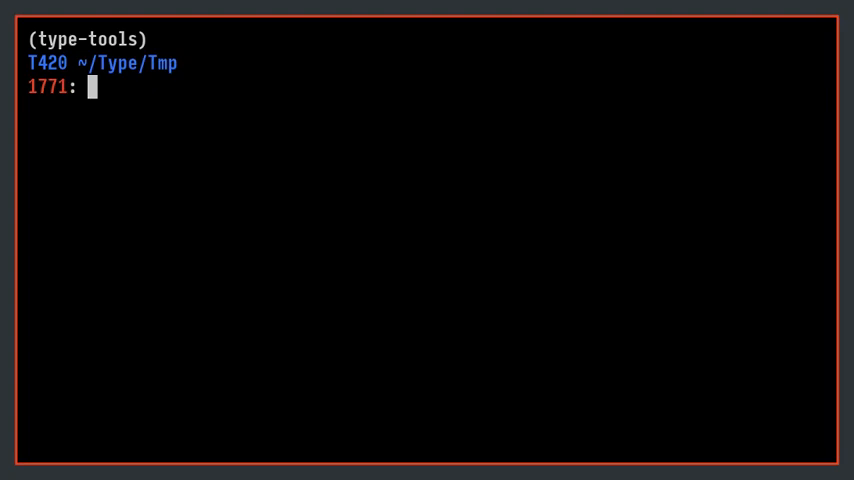
type("git")
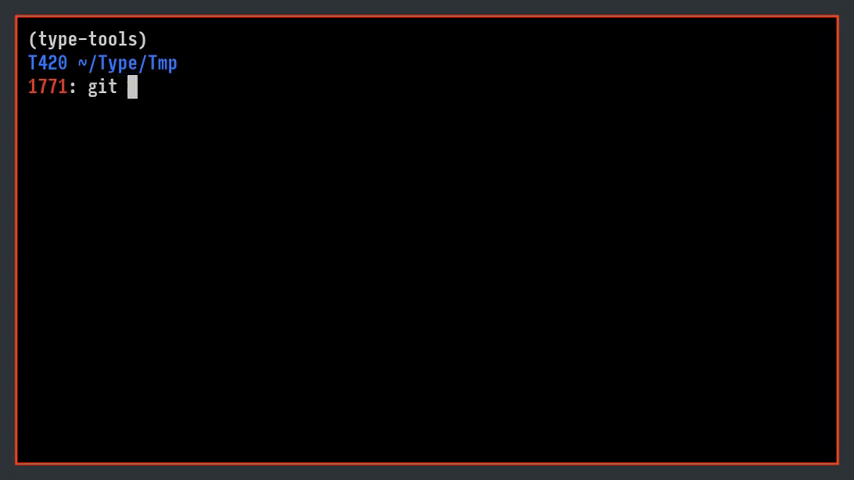
type("clone")
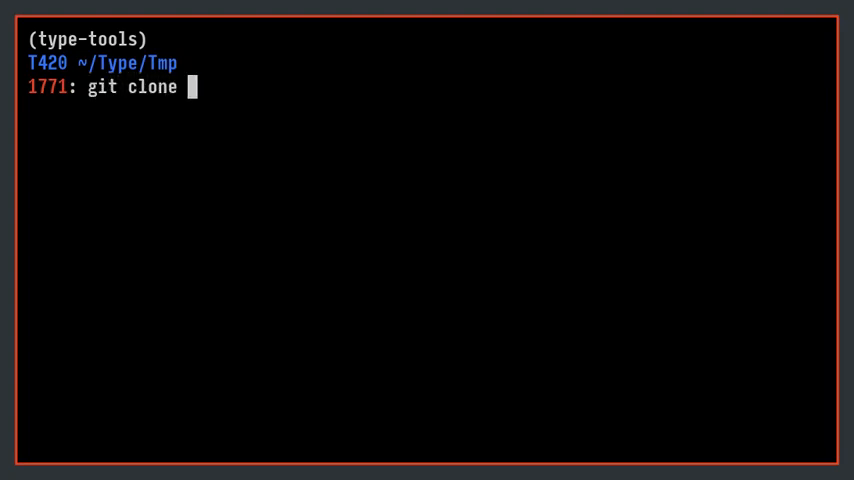
type("https://github.com/alexeiva/yesevaone.git")
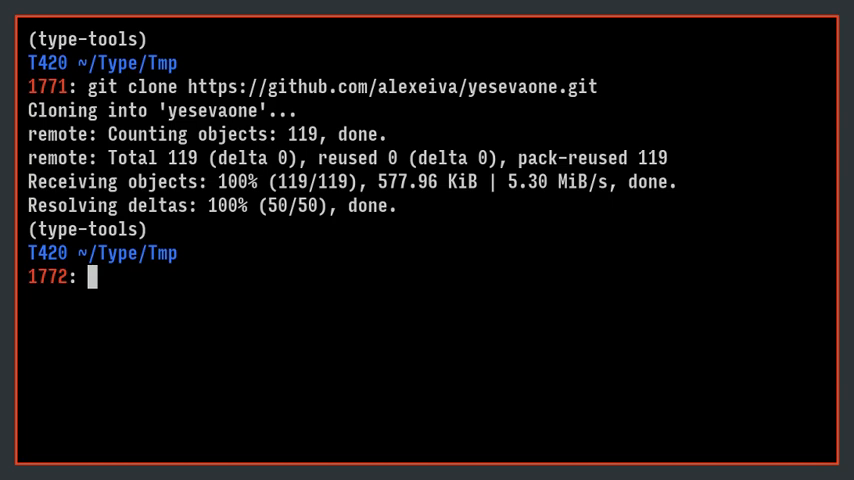
type("ls")
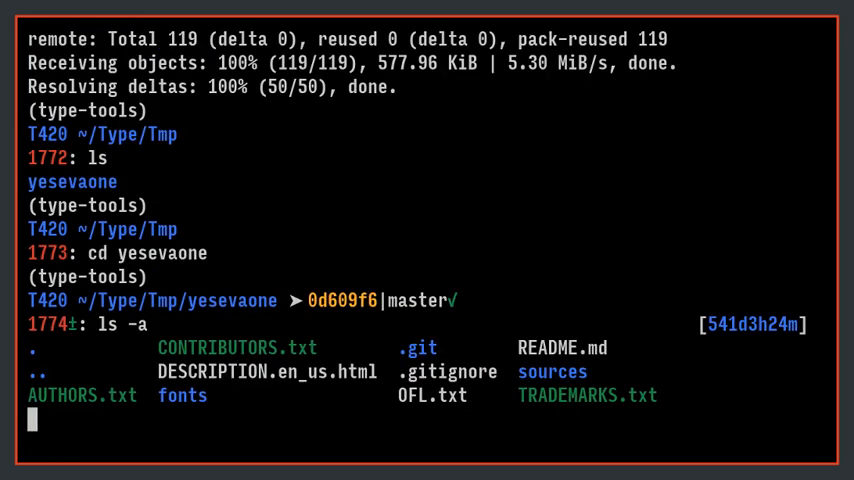
- Move into the sources folder and read fontmake's -h help output
key("Return")
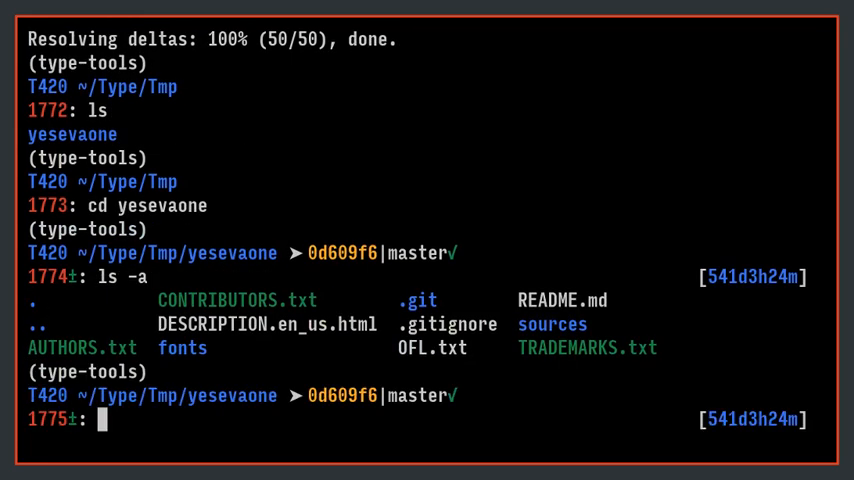
type("c")
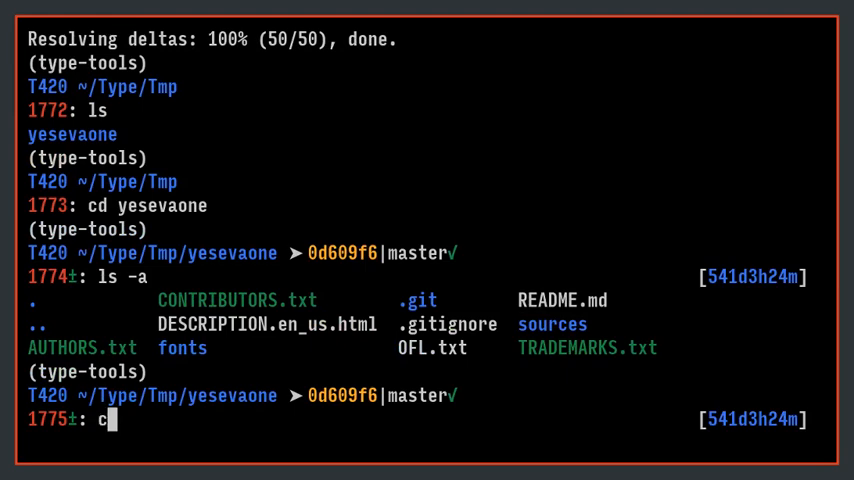
type("d sources")
type("ls -a")
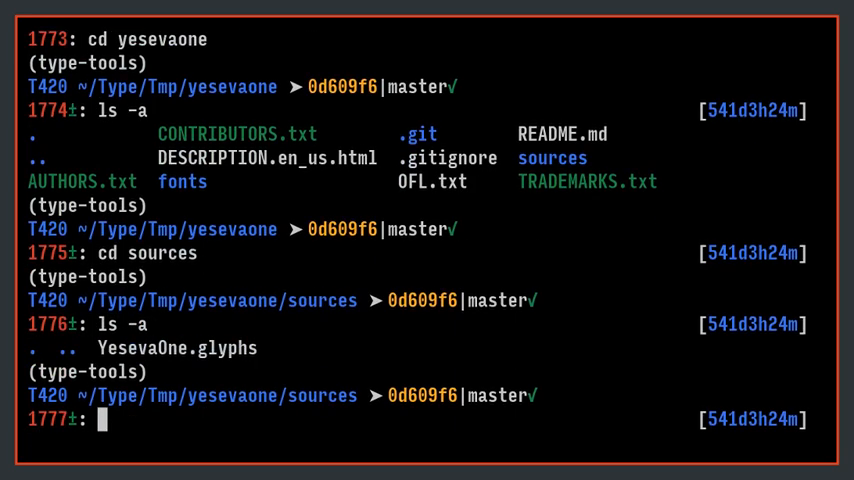
type("font")
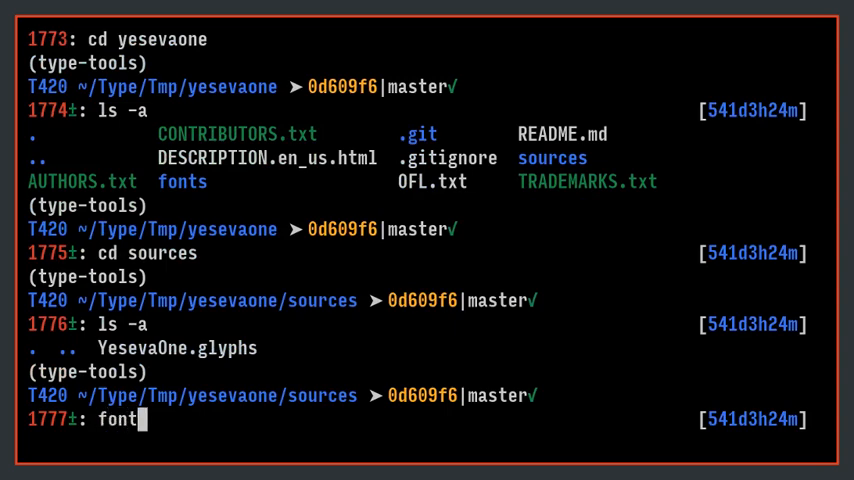
type("make")
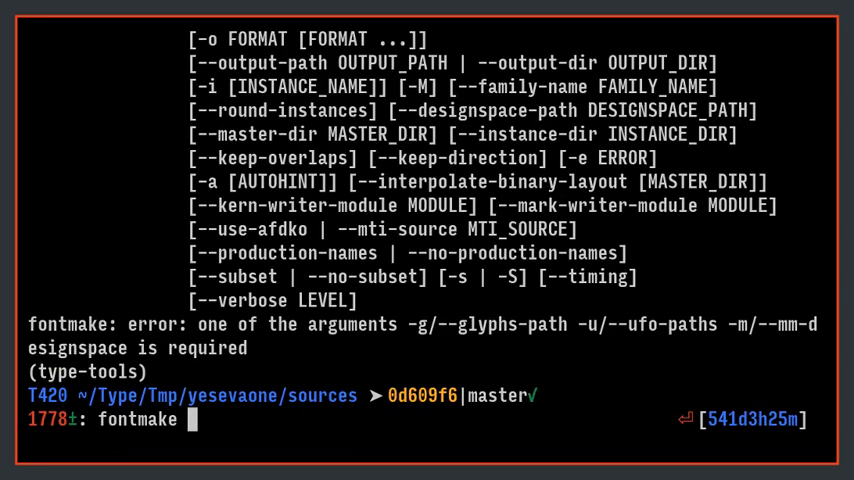
type("-h")
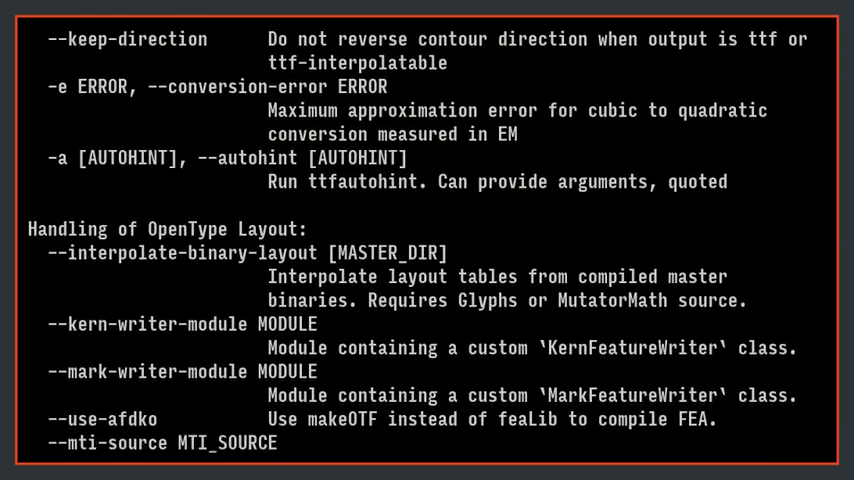
scroll("down", 3)
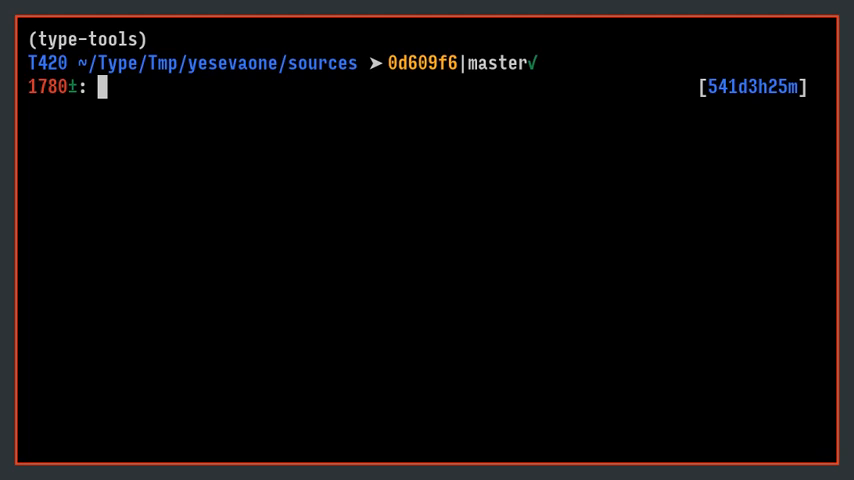
- List the folder and enter fontmake -g YesevaOne.glyphs -o ufo
type("ls")
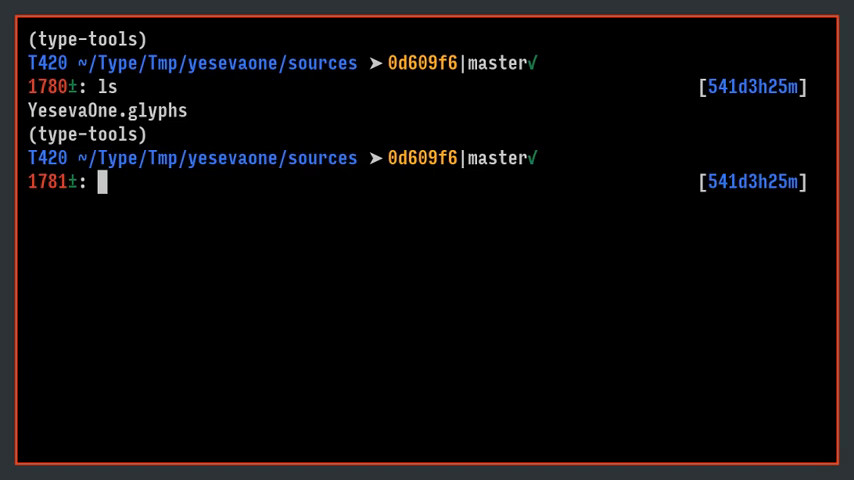
type("fontmake -")
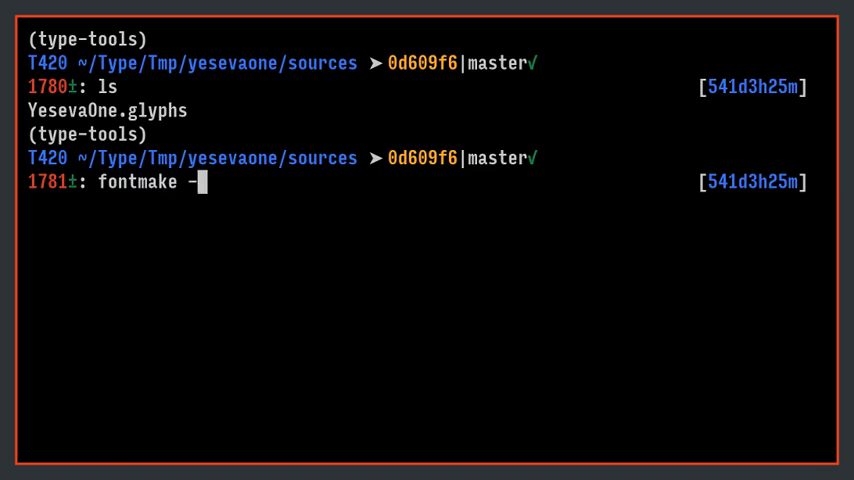
type("g")
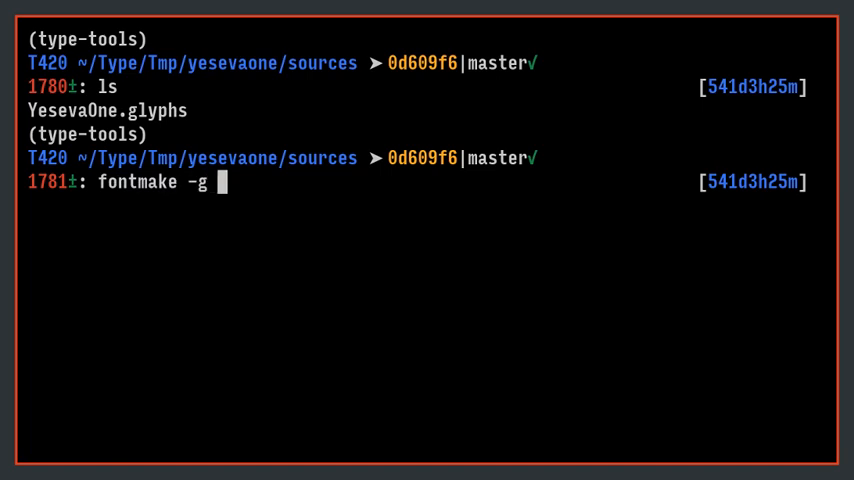
type("YesevaOne.glyphs")
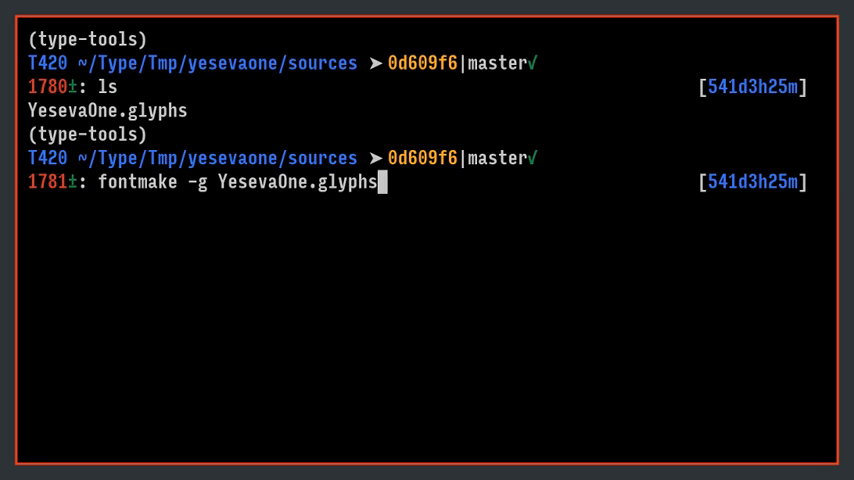
type("-")
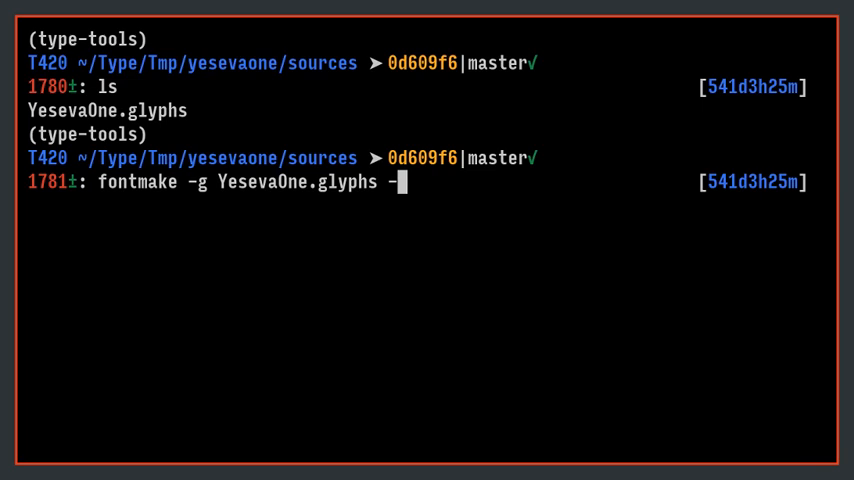
type("o")
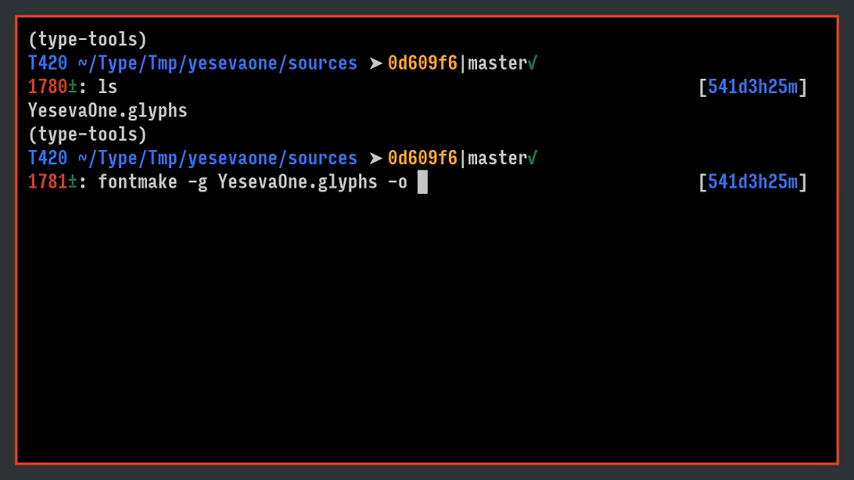
type("ufo")
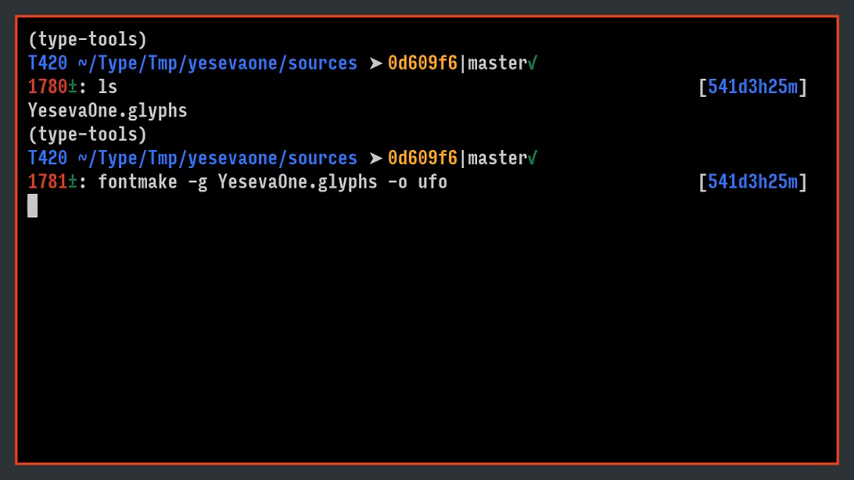
- Run the fontmake conversion, list the output, then browse master_ufo with ranger
key("Return")
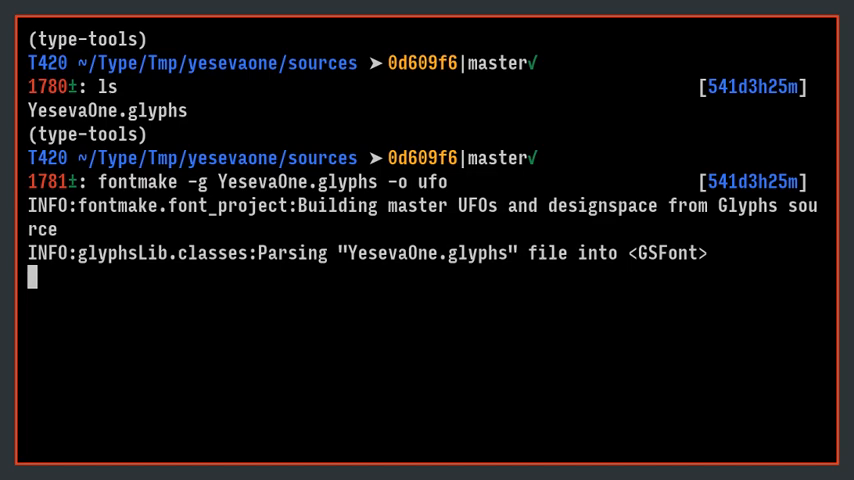
key("Return")
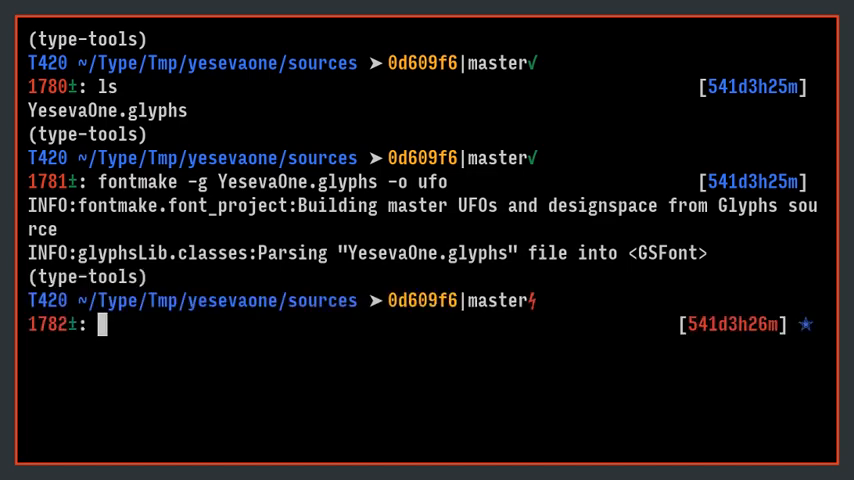
type("ls -a")
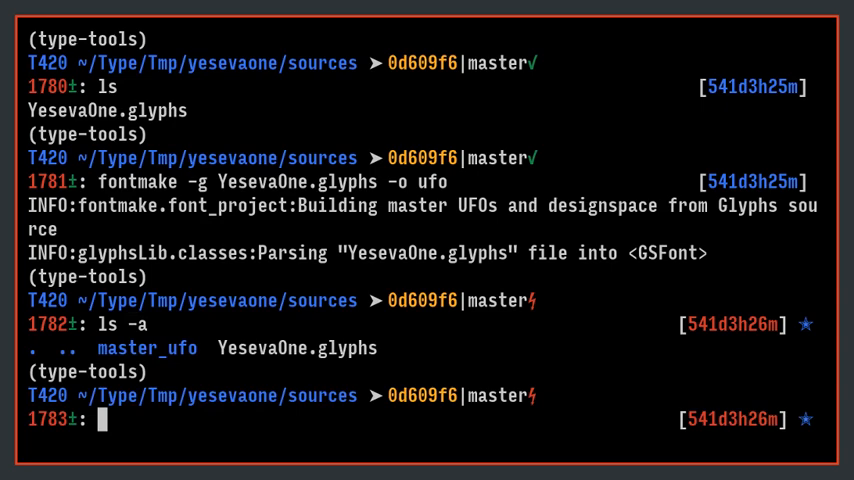
type("cd master_ufo")
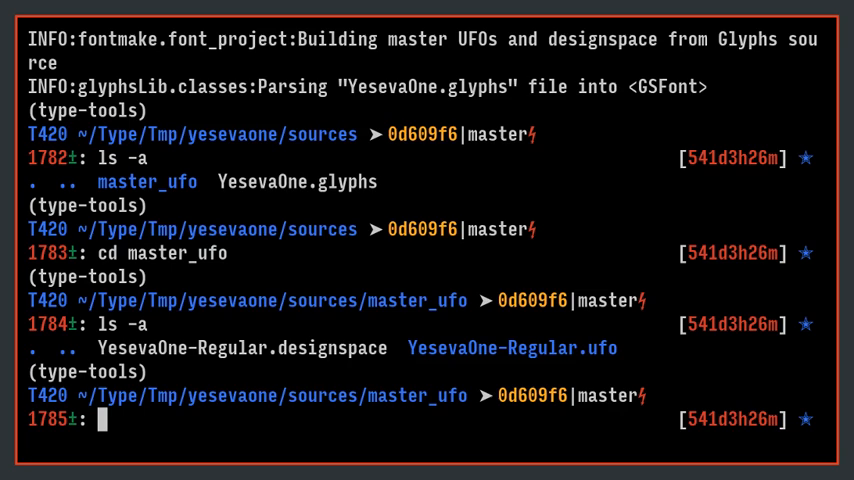
type("ranger")
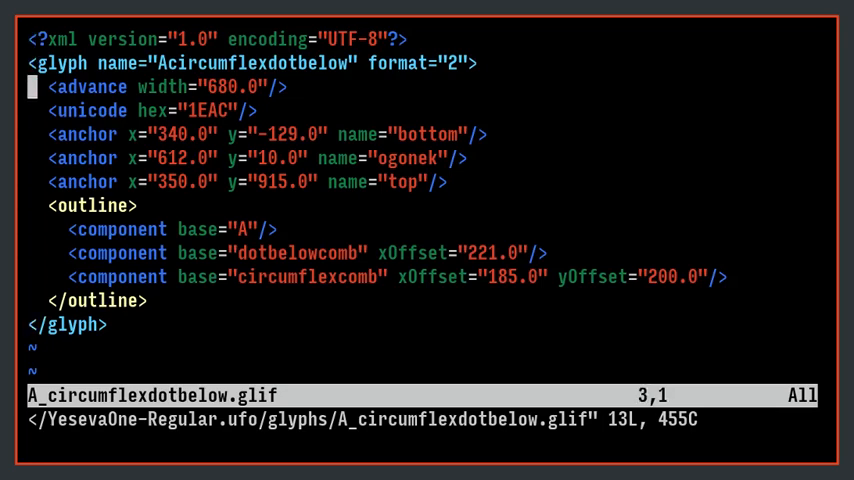
type(":q")
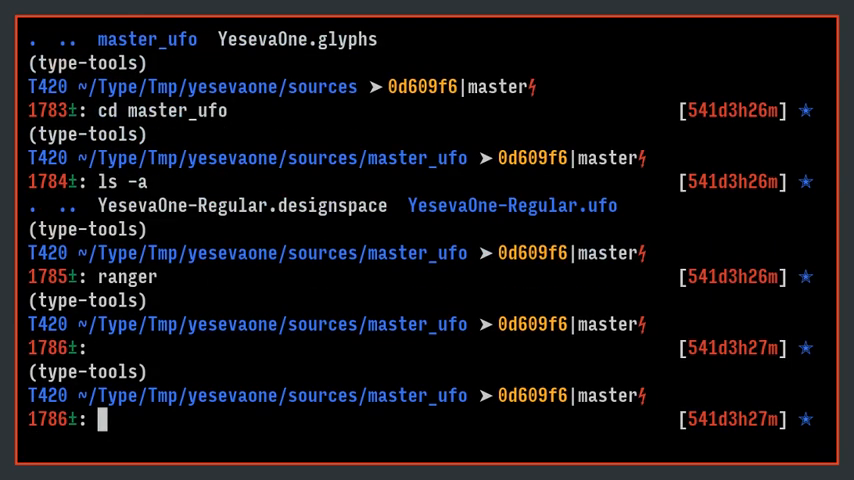
type("ls -a")
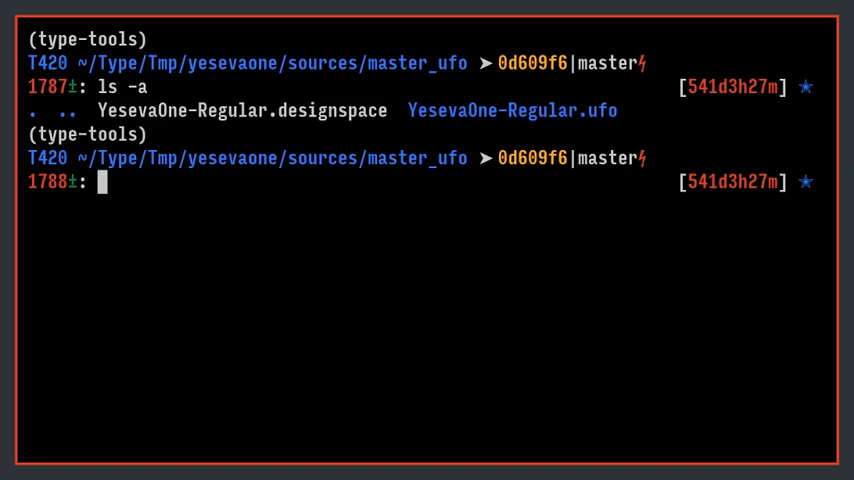
- Launch trufont on YesevaOne-Regular.ufo, tab-completing the file name
type("tru")
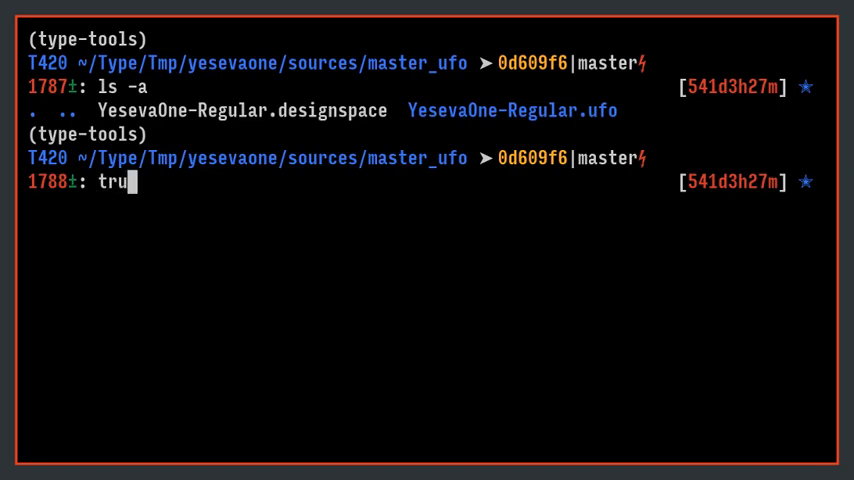
type("font")
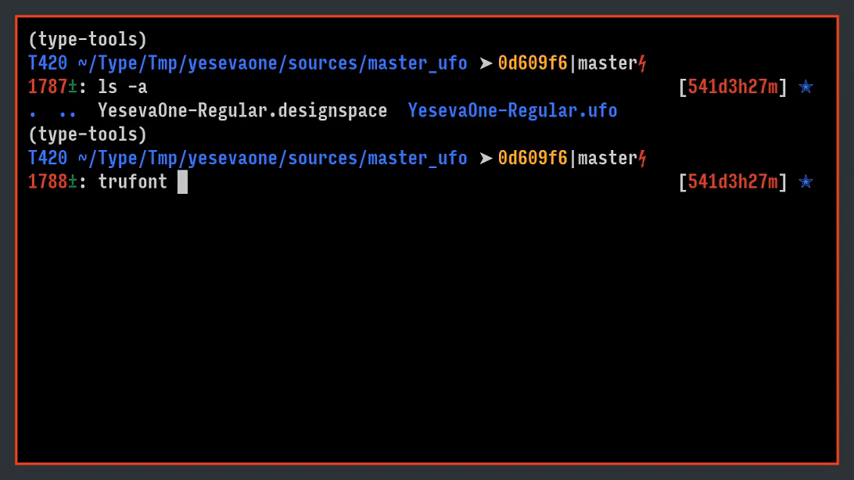
type("YesevaOne-Regular.")
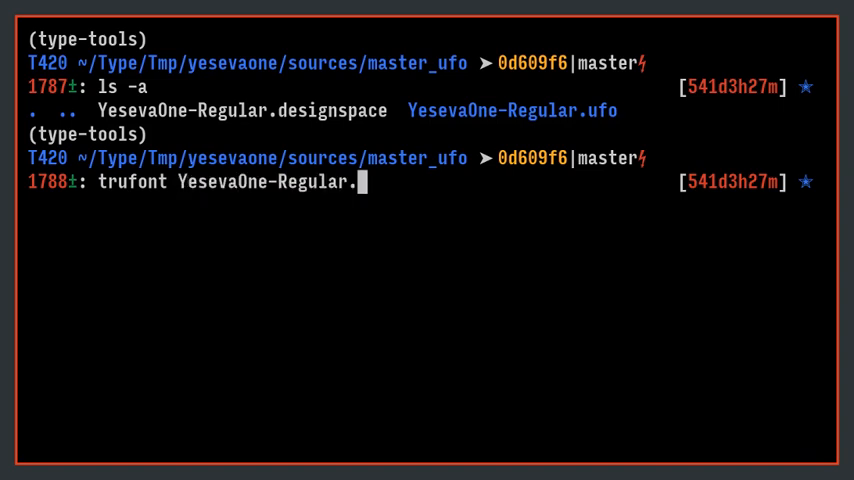
key("Tab")
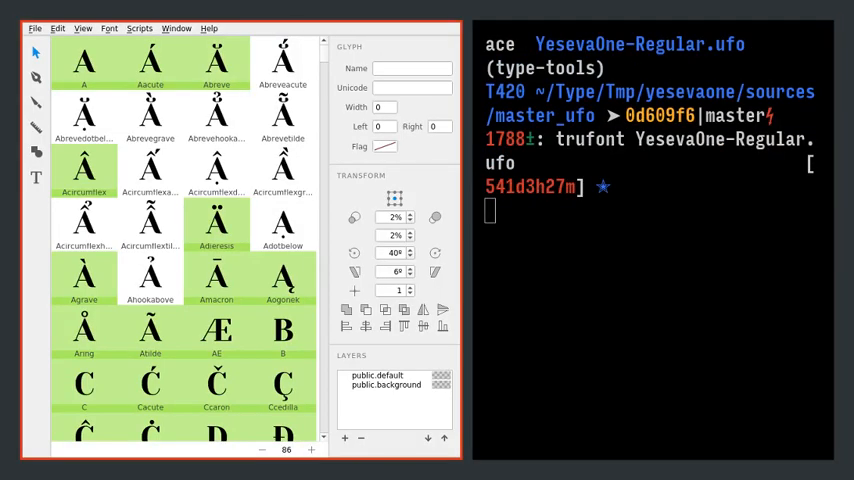
scroll("down", 3)
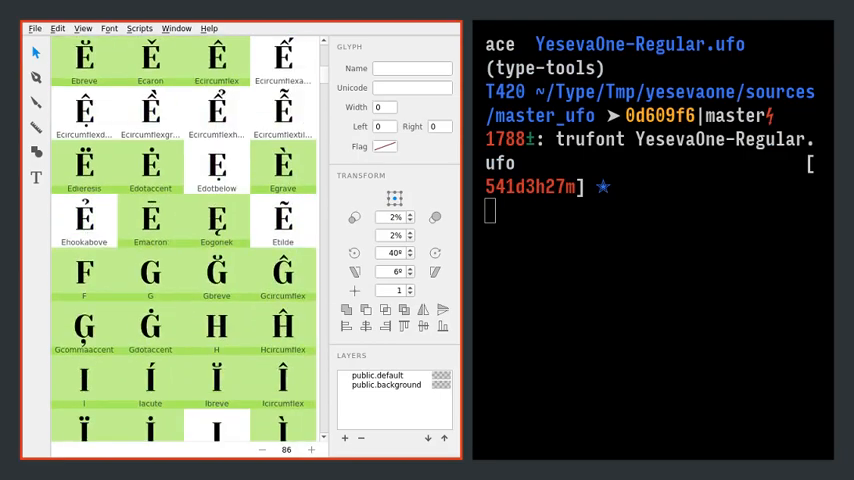
scroll("down", 3)
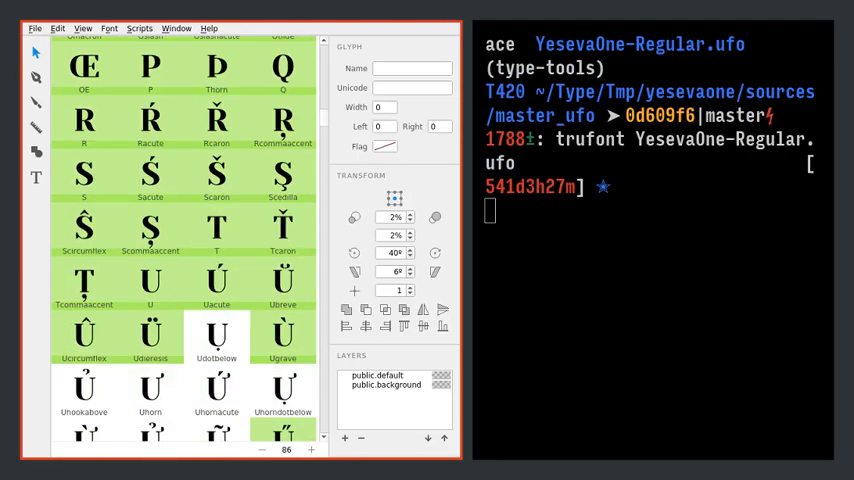
scroll("down", 3)
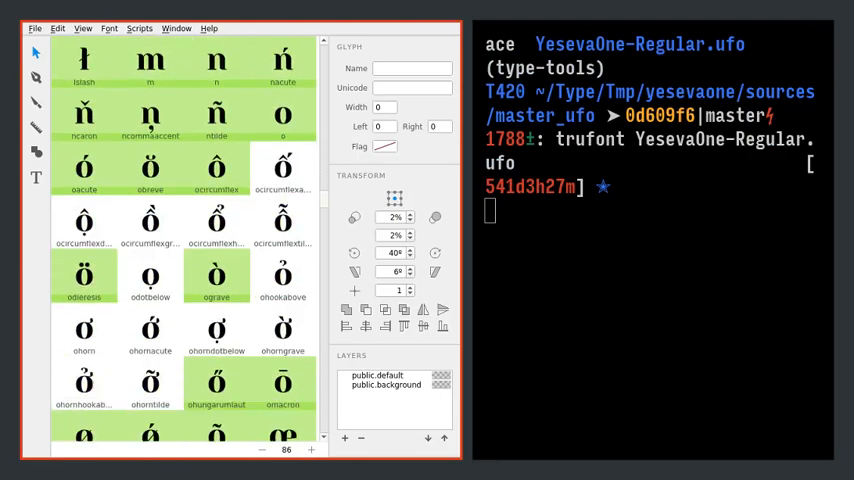